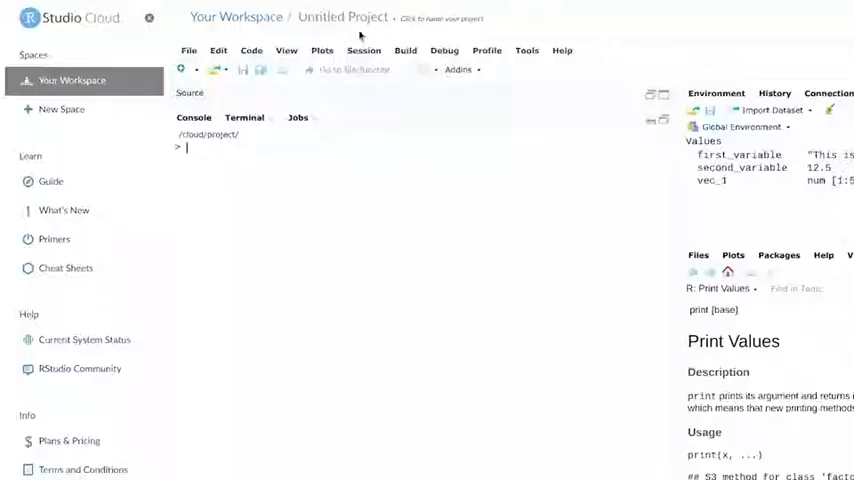
- Create a new blank R script (Untitled2) from the New File menu
{"action": "left_click", "coordinate": [189, 68]}
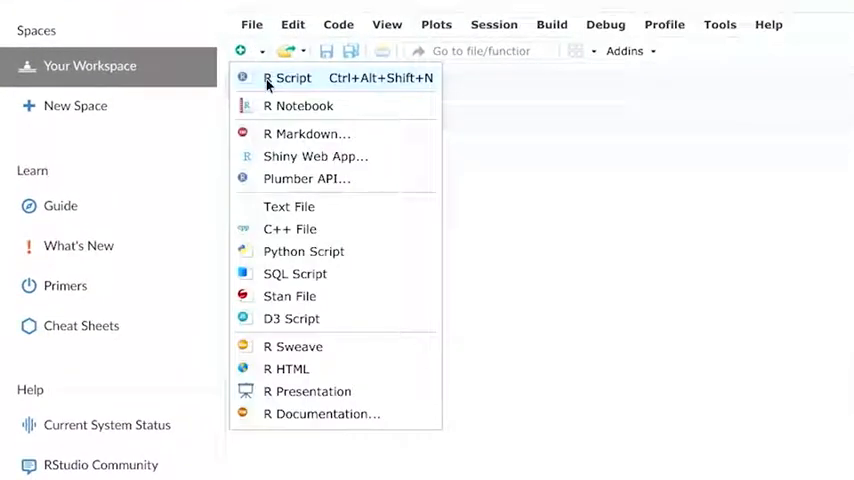
{"action": "left_click", "coordinate": [291, 78]}
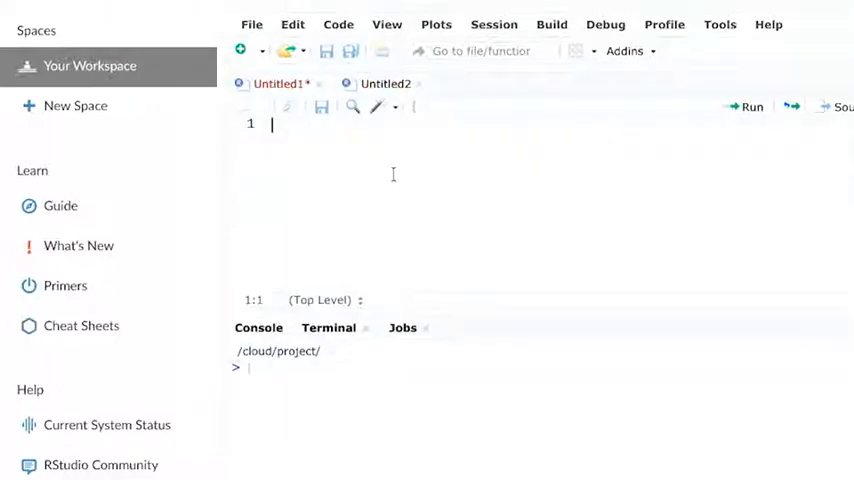